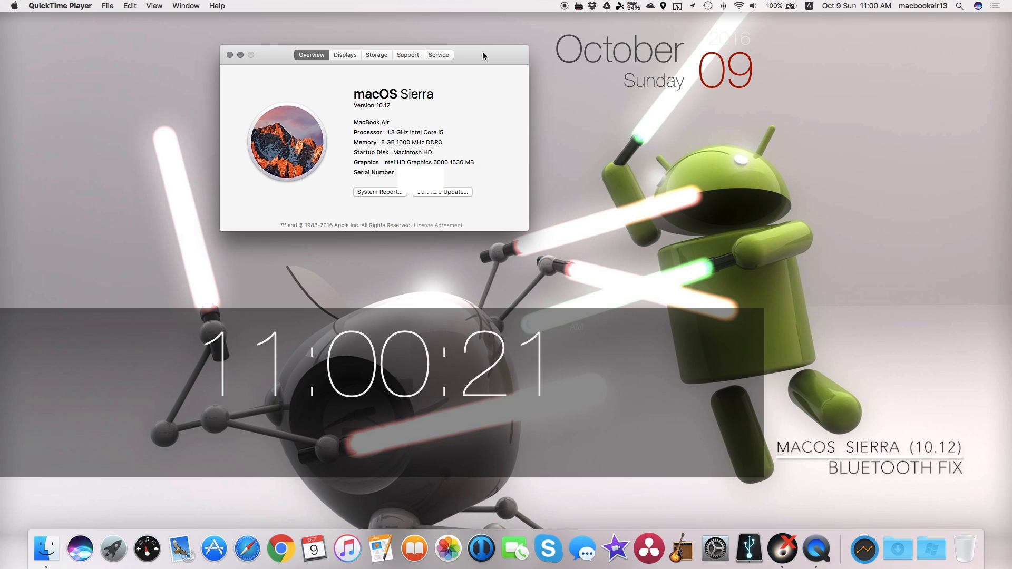
- Show the paired Bluetooth devices from the menu bar Bluetooth icon
left_click(737, 6)
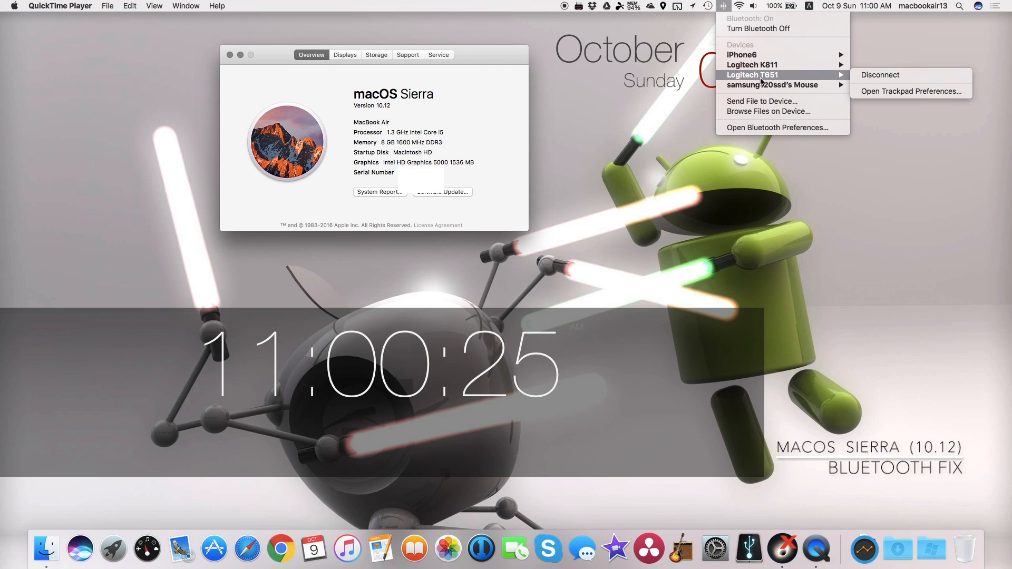
mouse_move(751, 64)
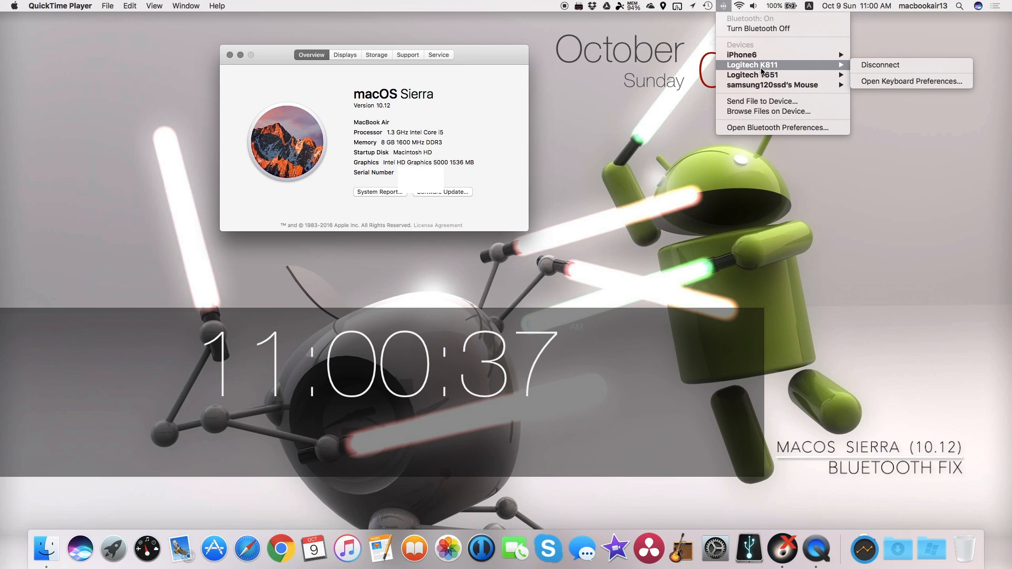
mouse_move(751, 75)
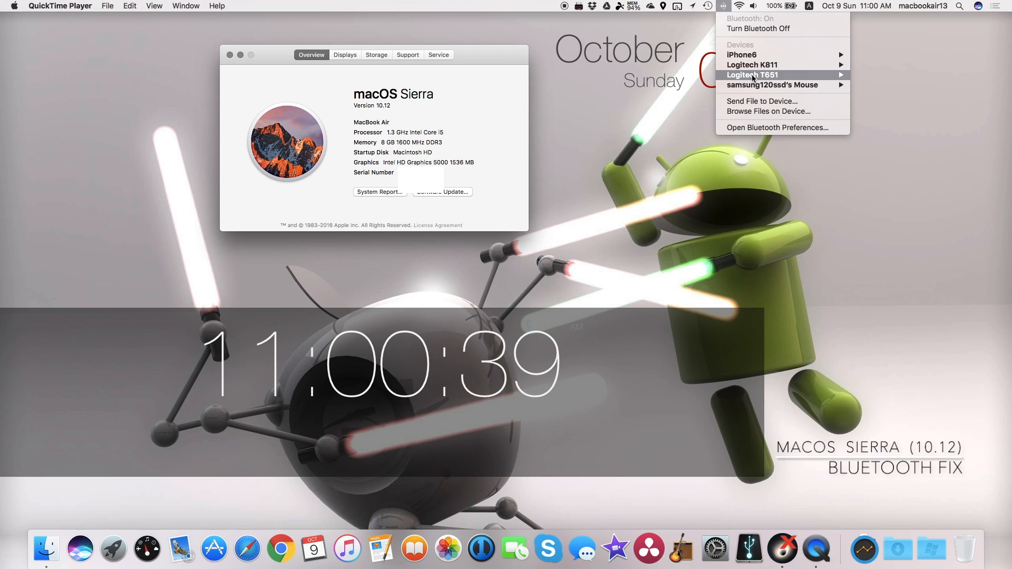
mouse_move(753, 75)
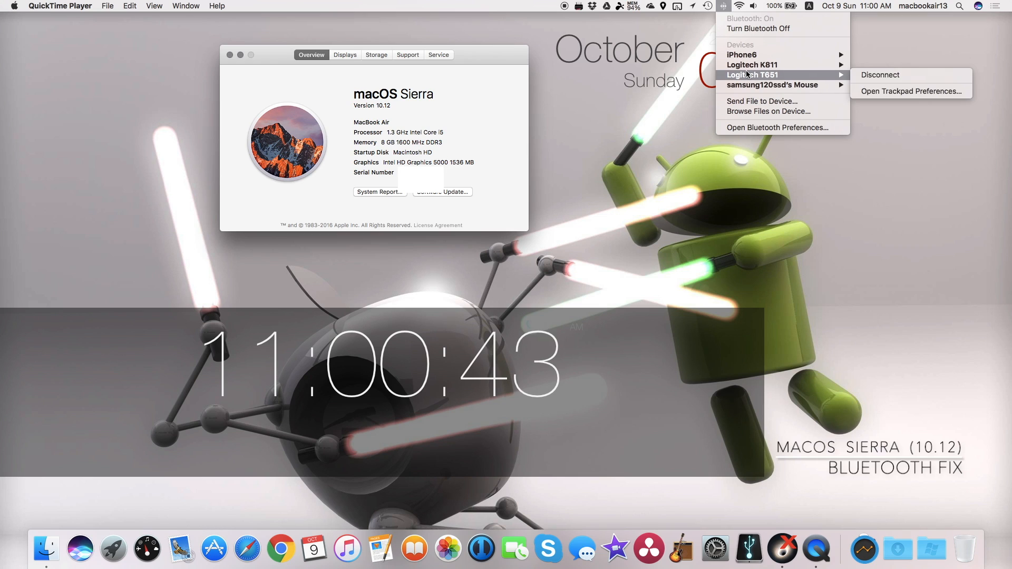
mouse_move(772, 84)
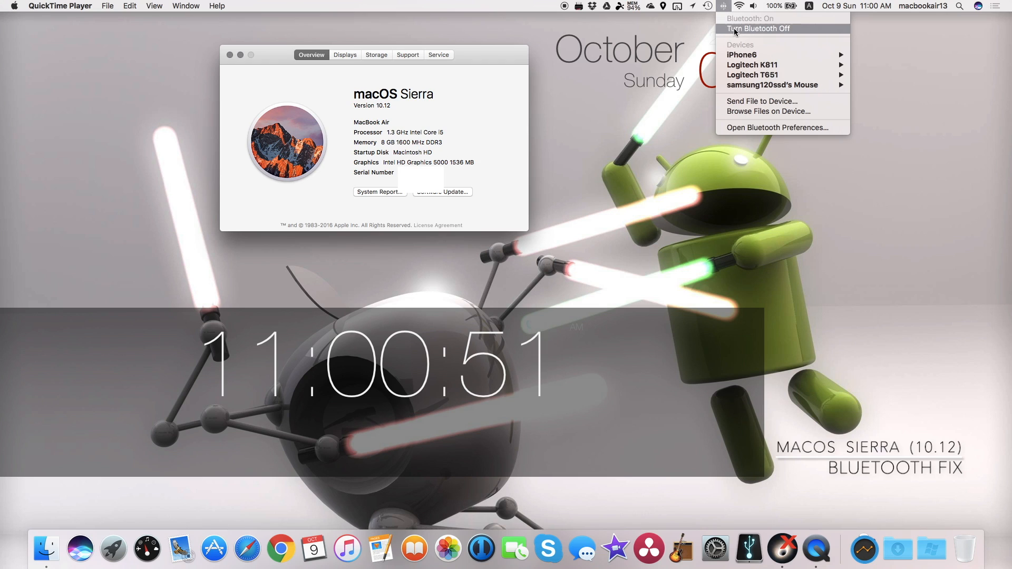
mouse_move(742, 55)
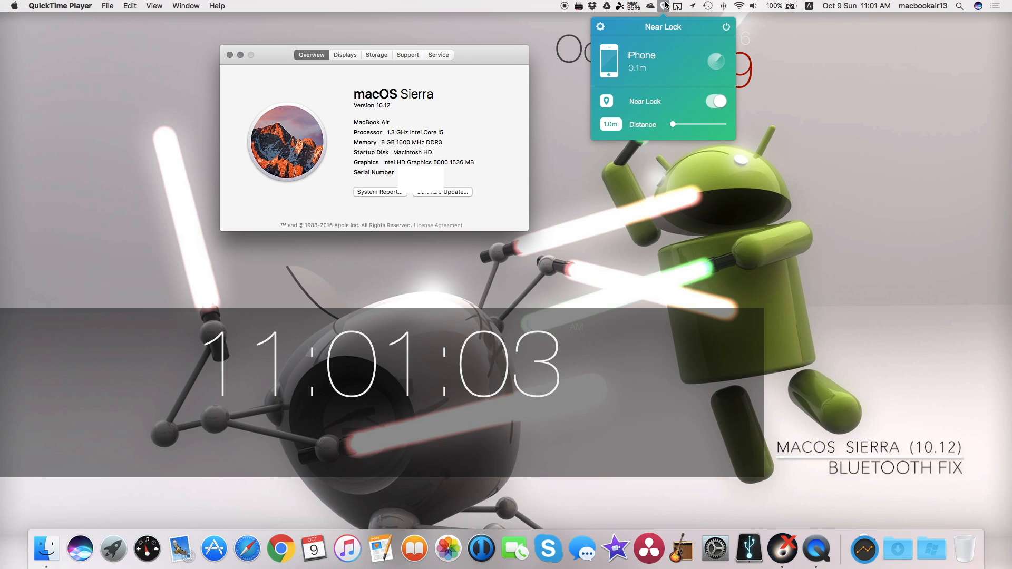
- Dismiss the Near Lock panel and bring up a Finder window on Macintosh HD
left_click(663, 6)
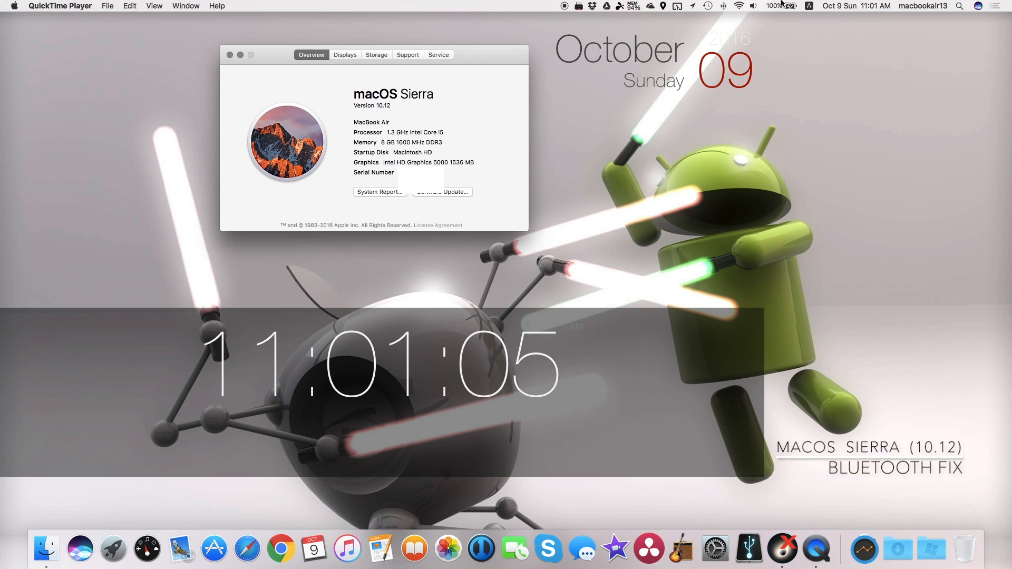
left_click(723, 6)
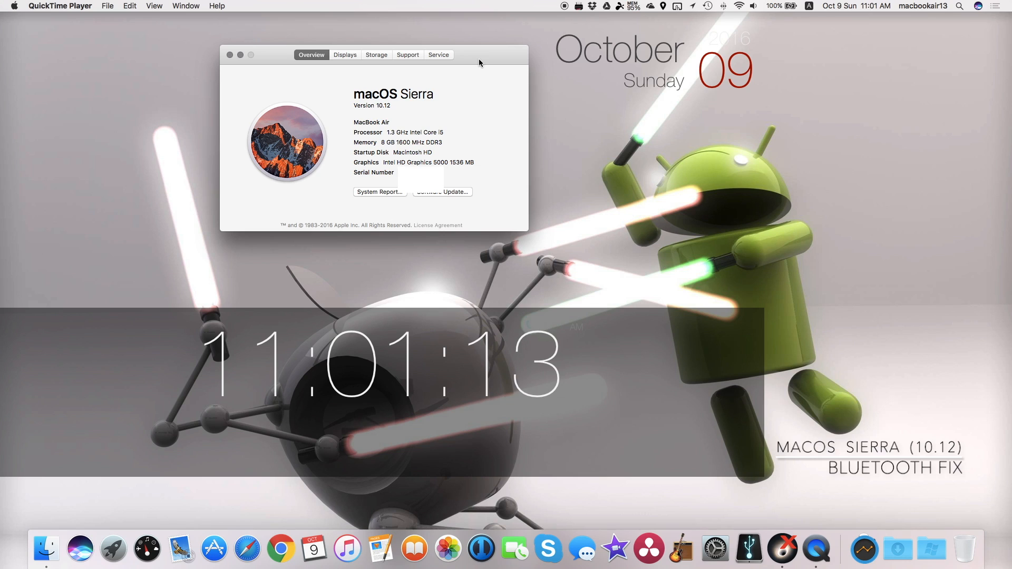
left_click(230, 55)
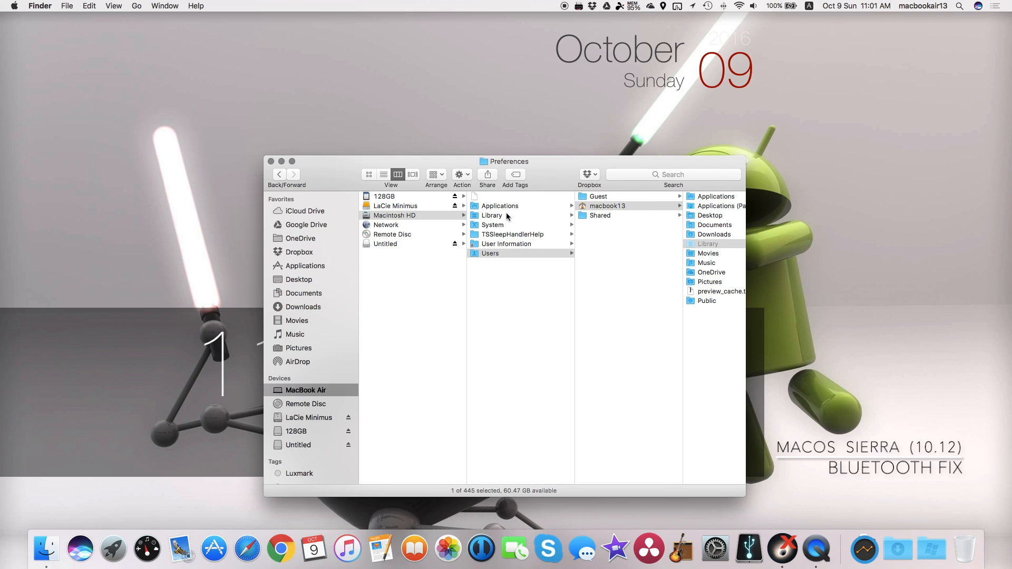
- Select com.apple.Bluetooth.plist in Library > Preferences, then reopen the Bluetooth devices list
left_click(492, 215)
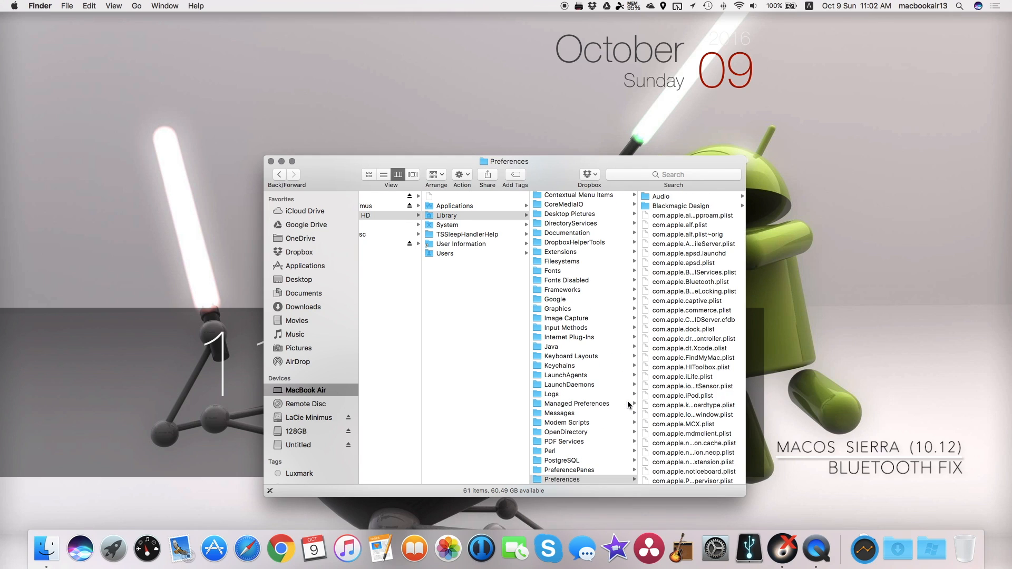
left_click(580, 386)
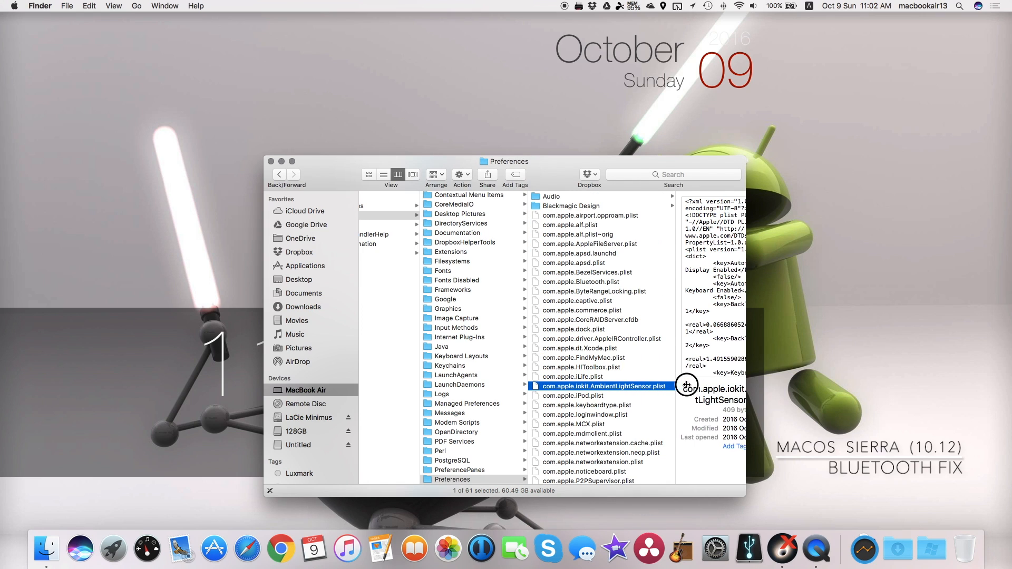
left_click(581, 282)
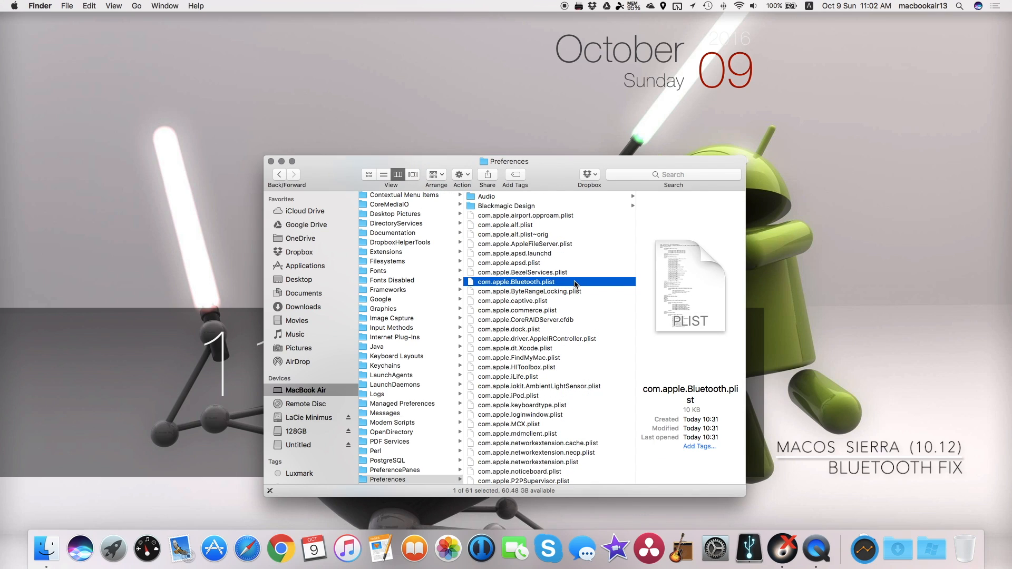
mouse_move(584, 295)
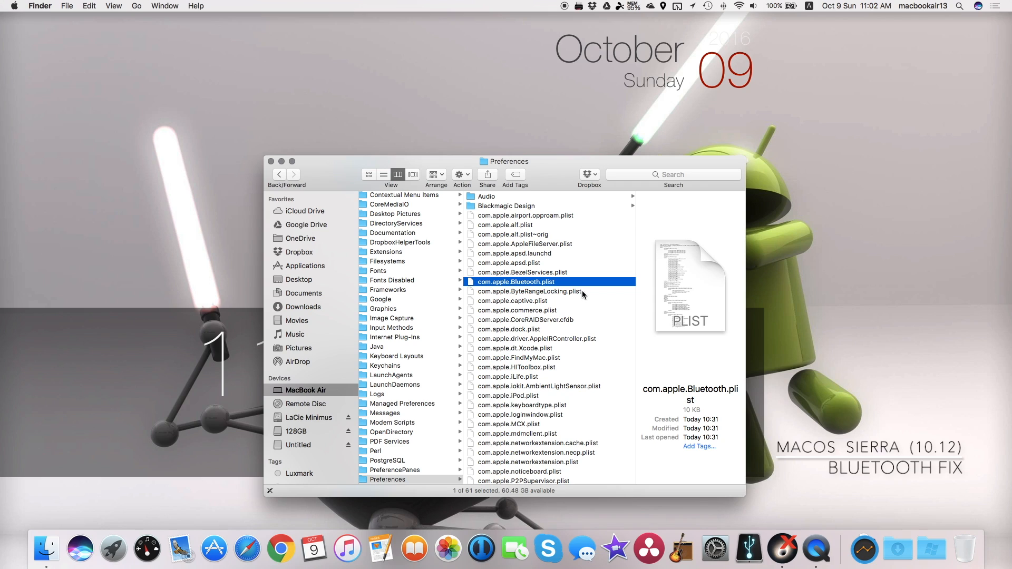
mouse_move(548, 143)
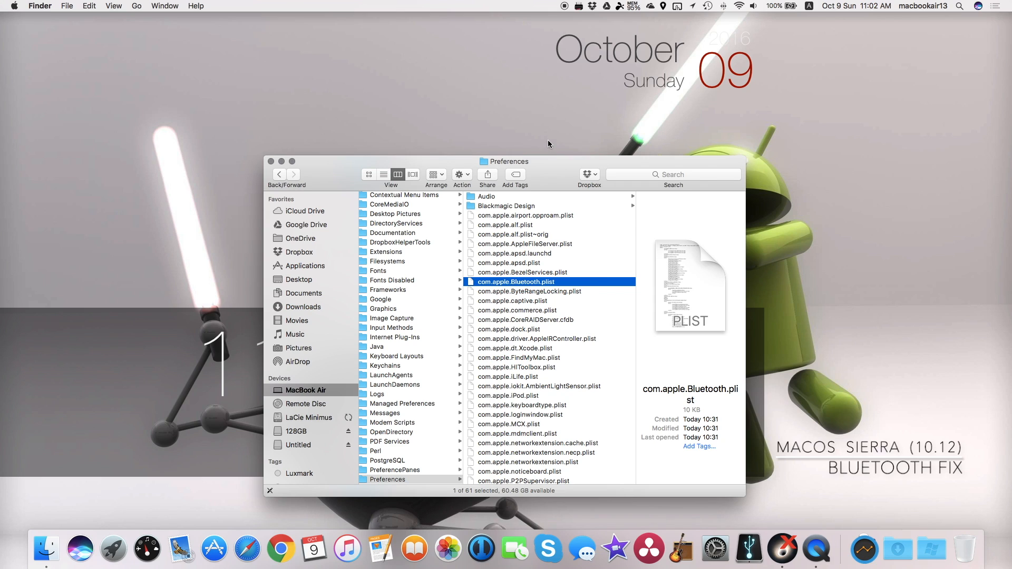
mouse_move(736, 6)
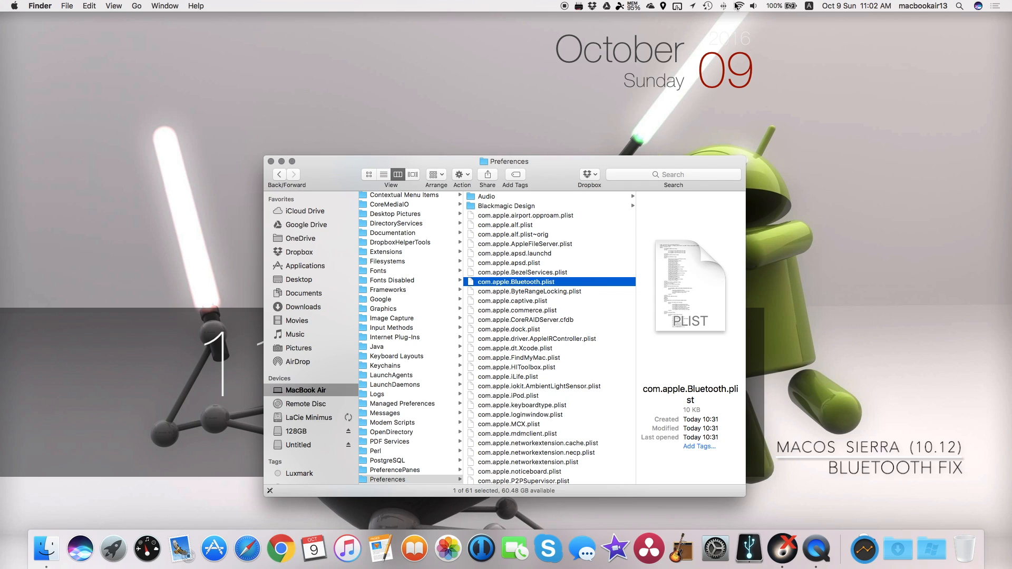
mouse_move(723, 5)
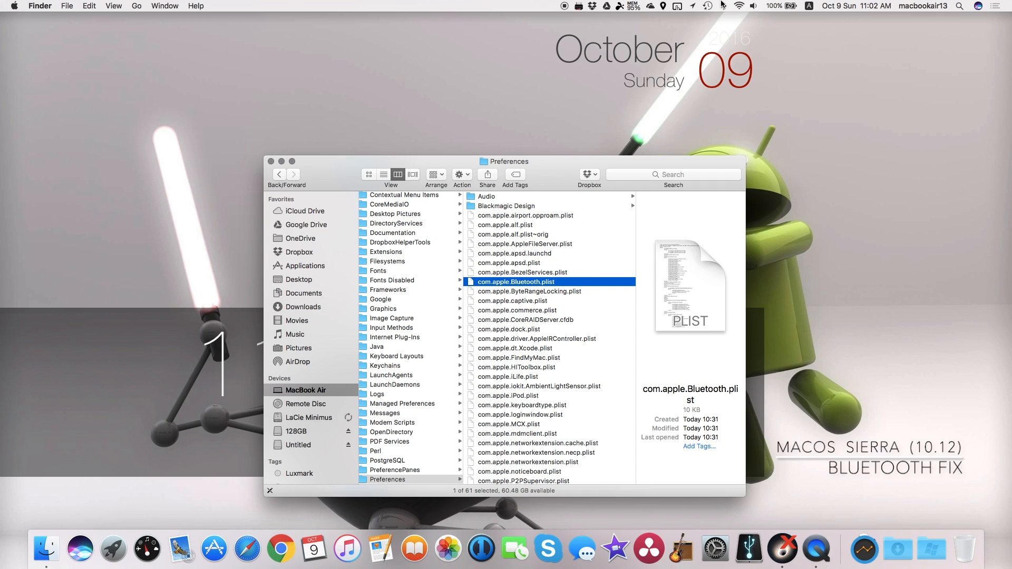
left_click(723, 6)
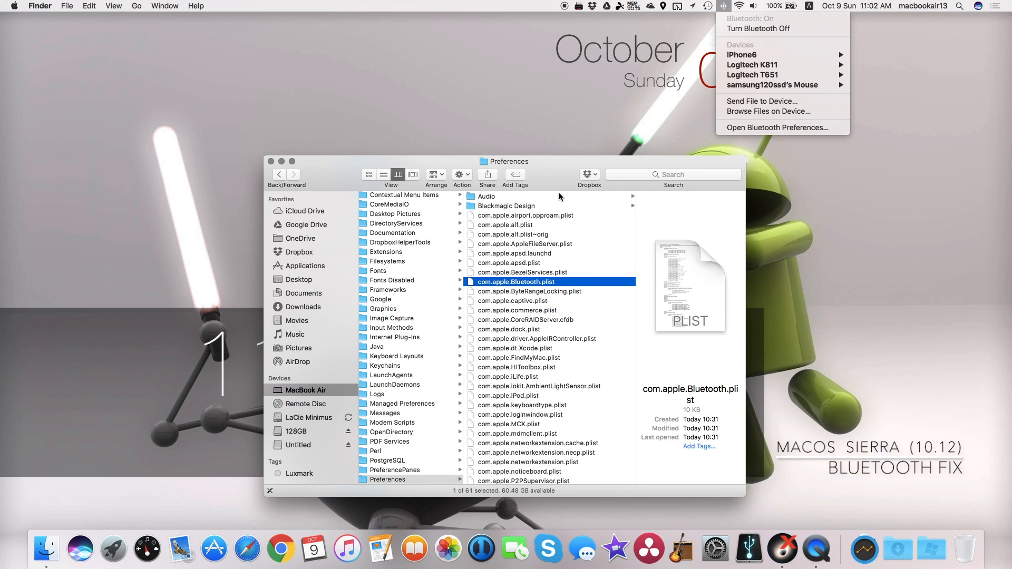
- Dismiss the Bluetooth devices menu, leaving the plist selected in Finder
left_click(553, 178)
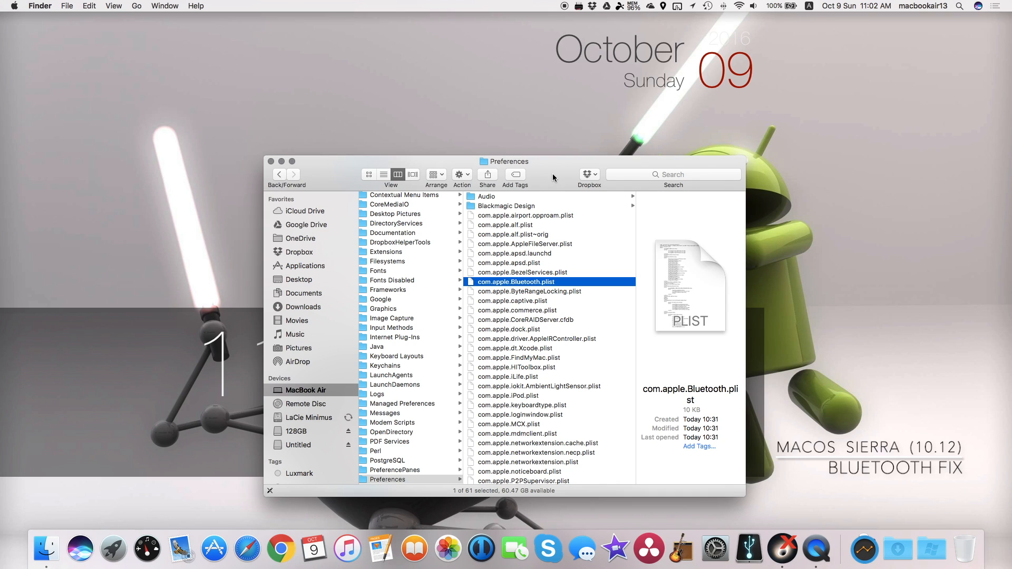
mouse_move(434, 259)
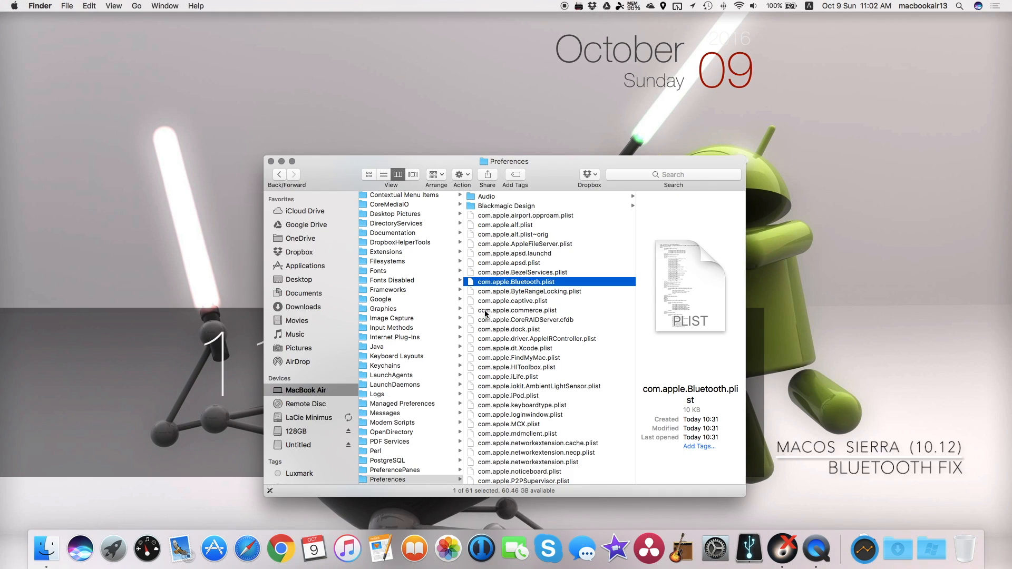
mouse_move(556, 170)
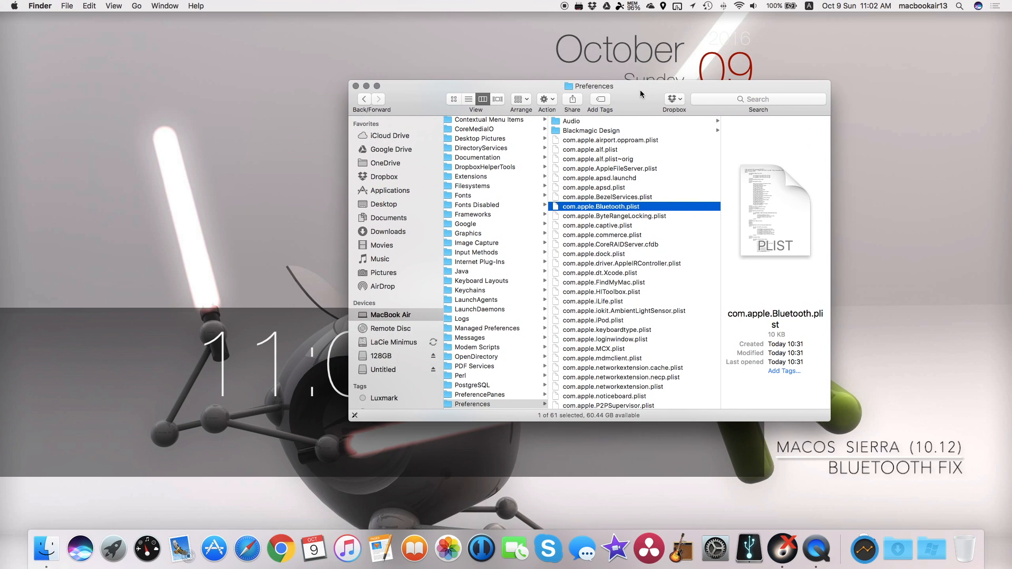
mouse_move(408, 97)
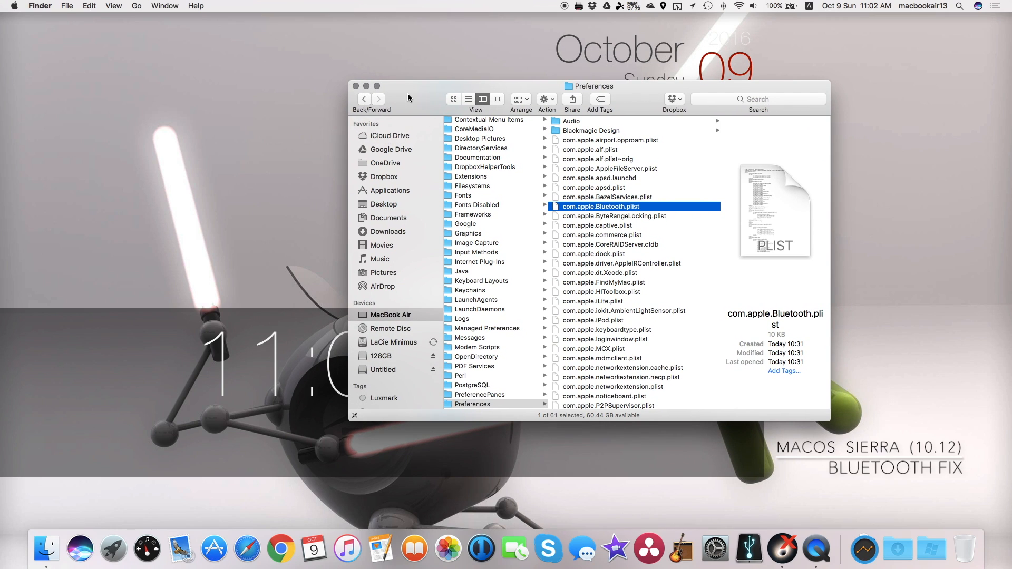
mouse_move(639, 195)
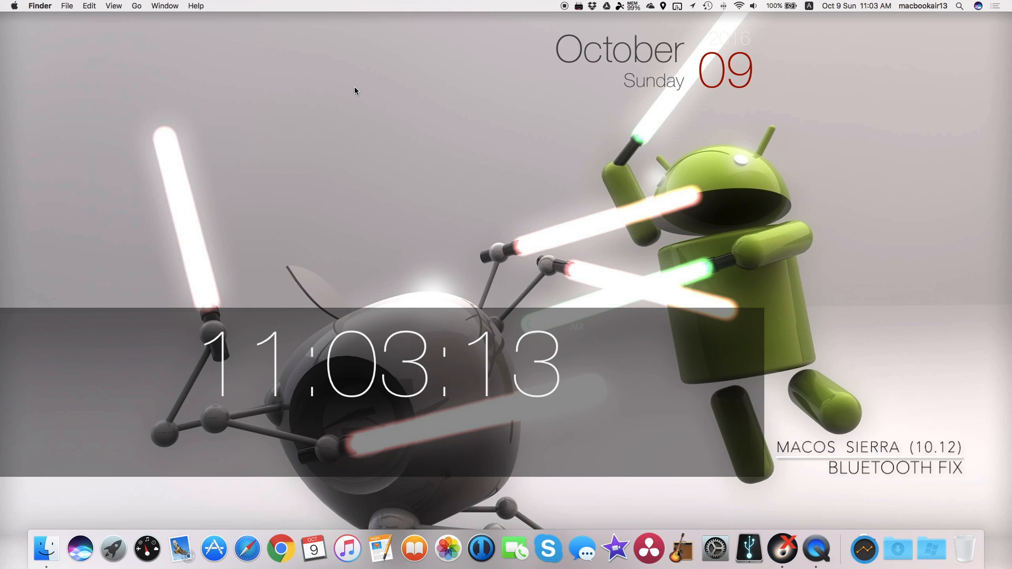
mouse_move(714, 550)
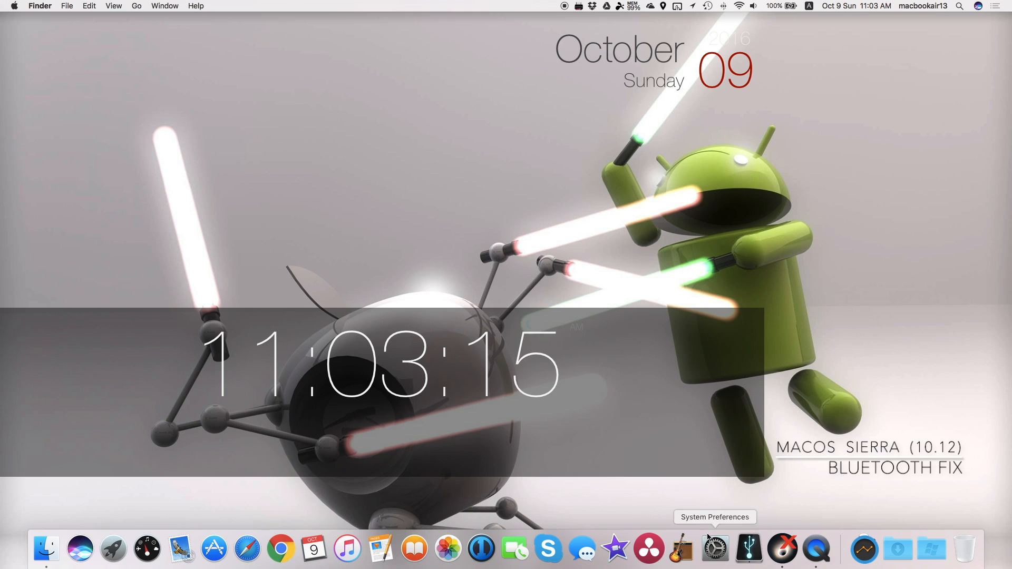
left_click(714, 549)
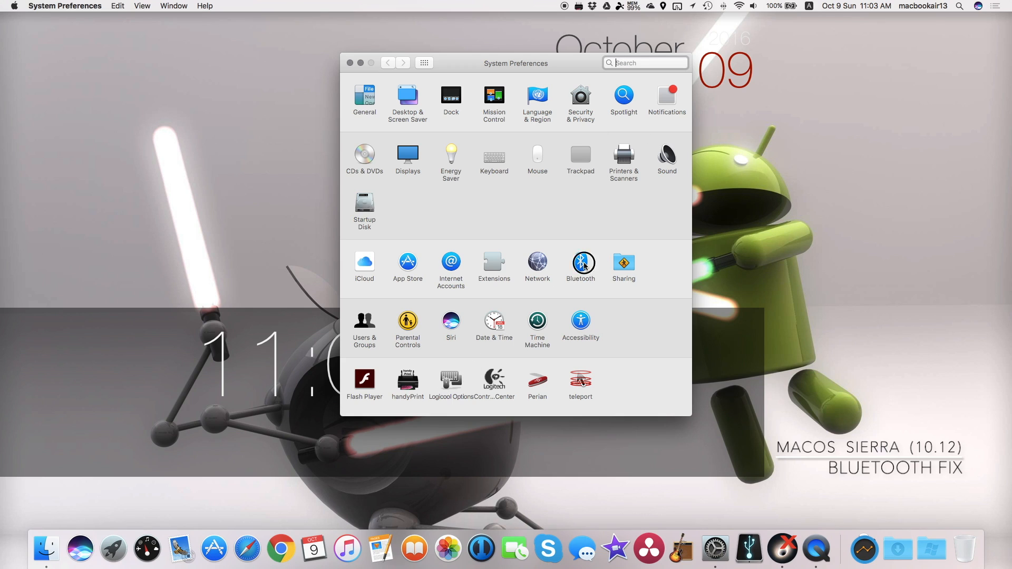
left_click(580, 264)
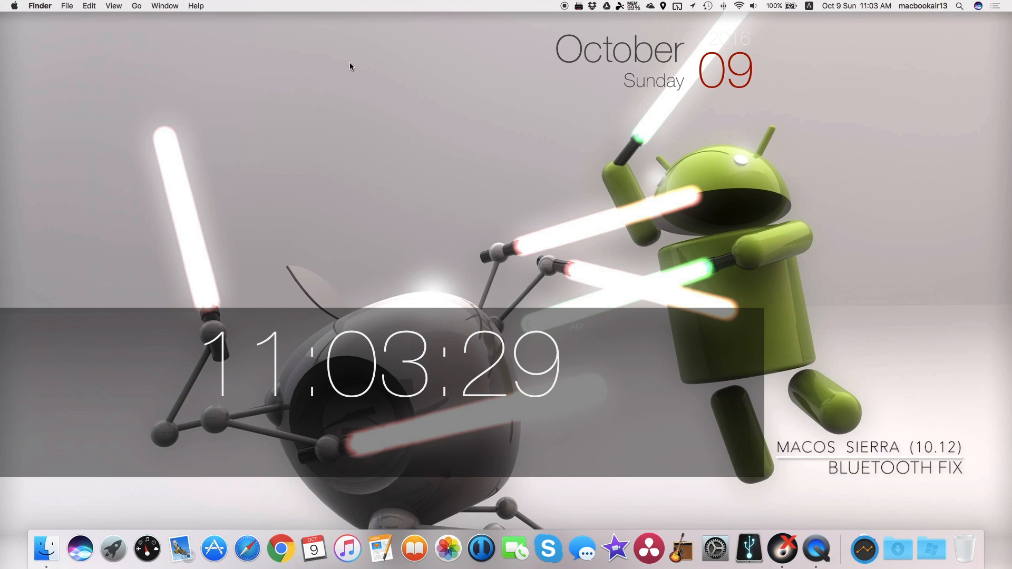
left_click(12, 6)
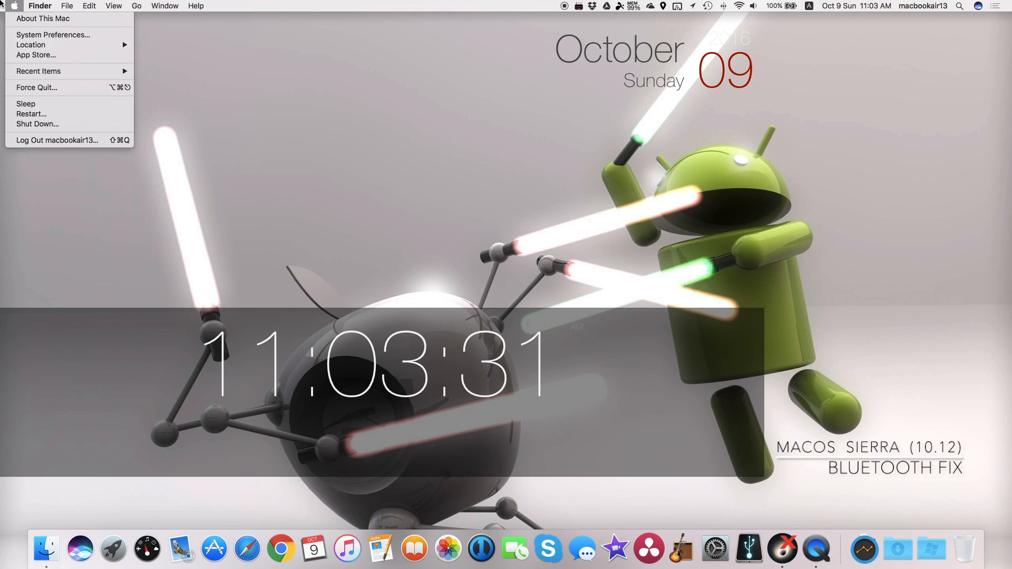
left_click(326, 28)
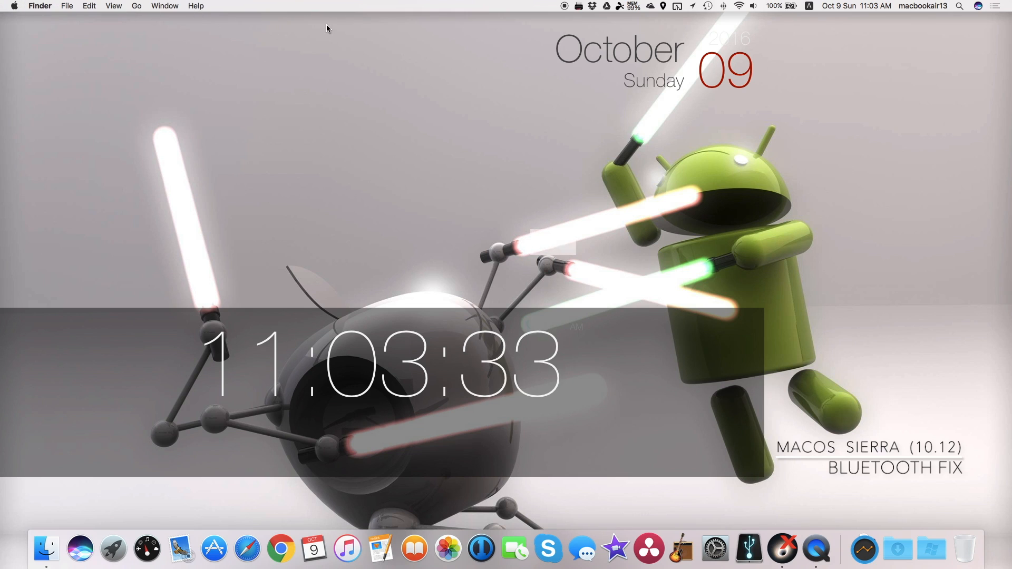